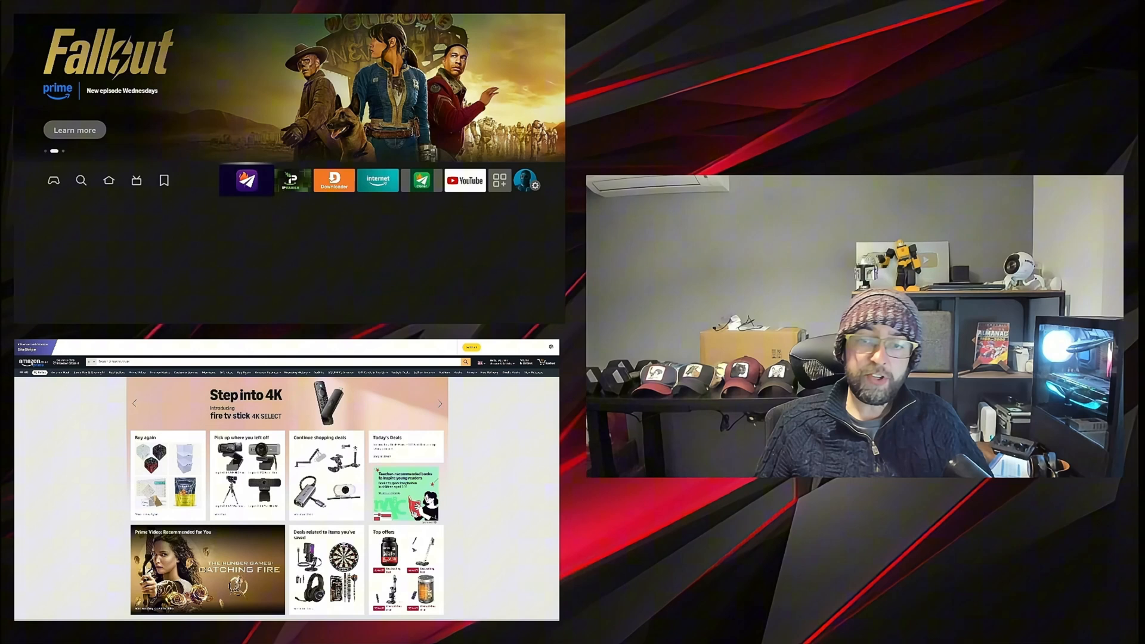
Open Settings > Preferences > Privacy Settings, where device usage, app usage and interest-based ads are off.
{"action": "left_click", "coordinate": [289, 180]}
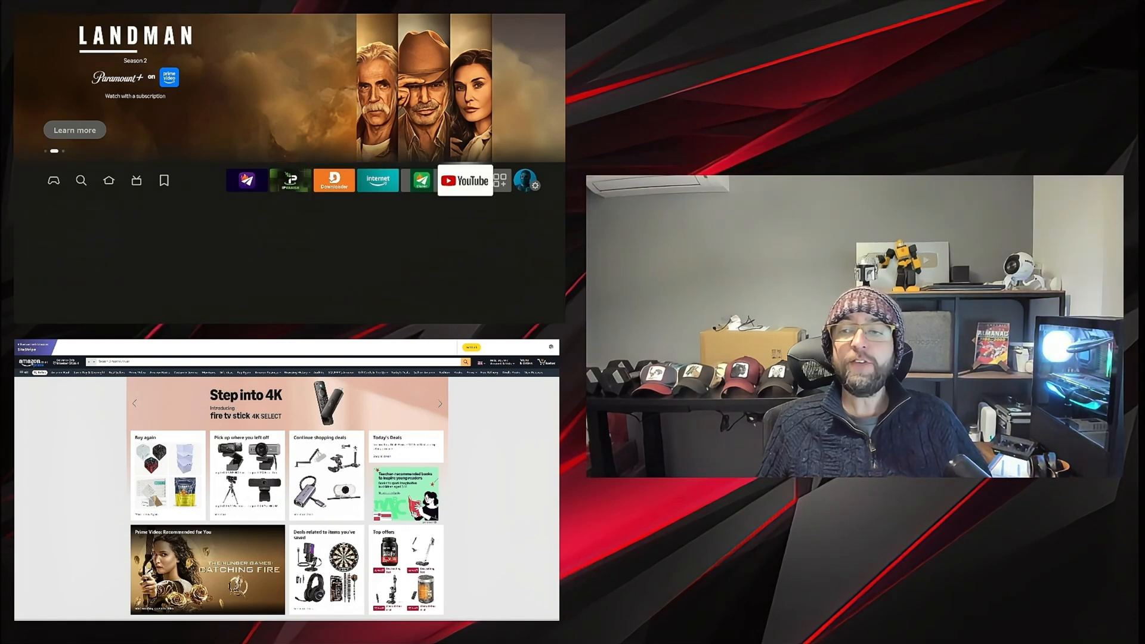
{"action": "left_click", "coordinate": [536, 180]}
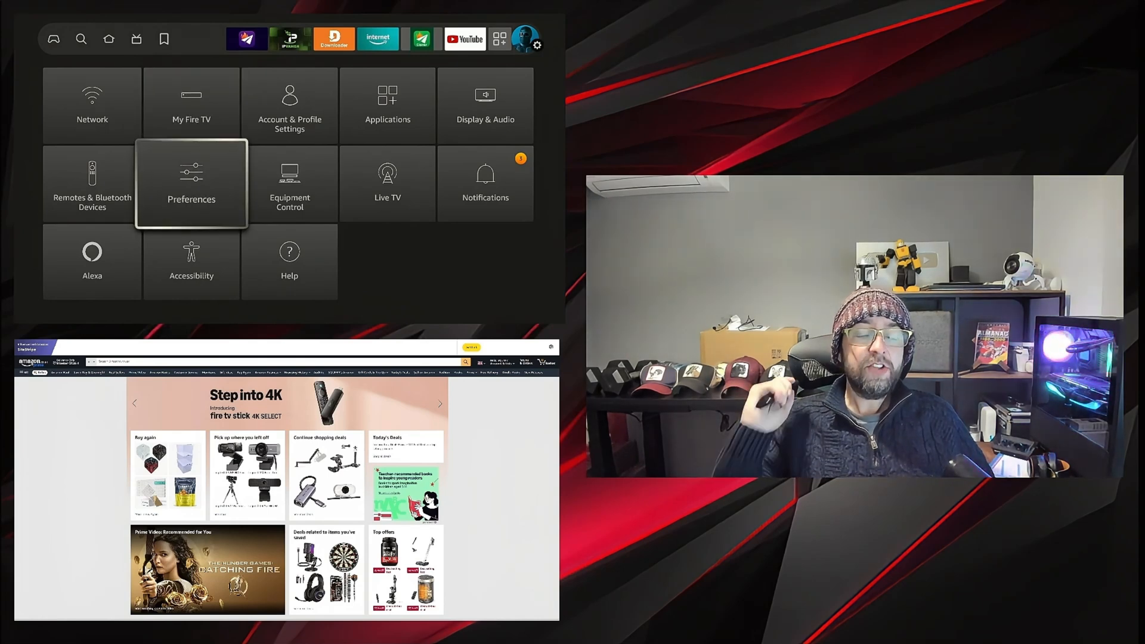
{"action": "left_click", "coordinate": [191, 184]}
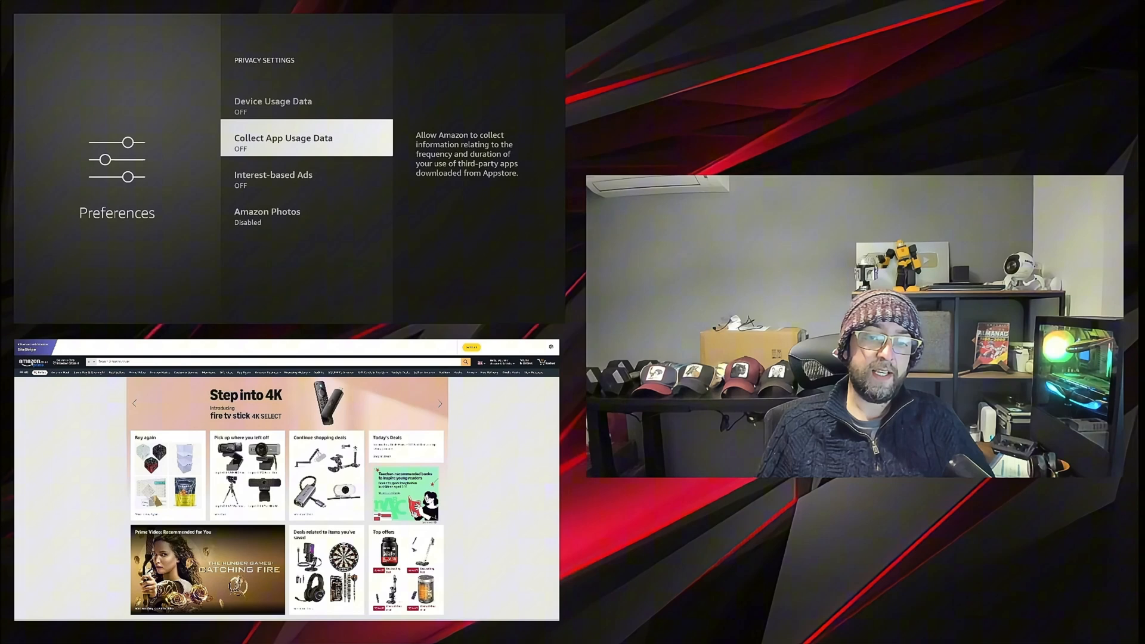
{"action": "scroll", "scroll_direction": "up", "scroll_amount": 3}
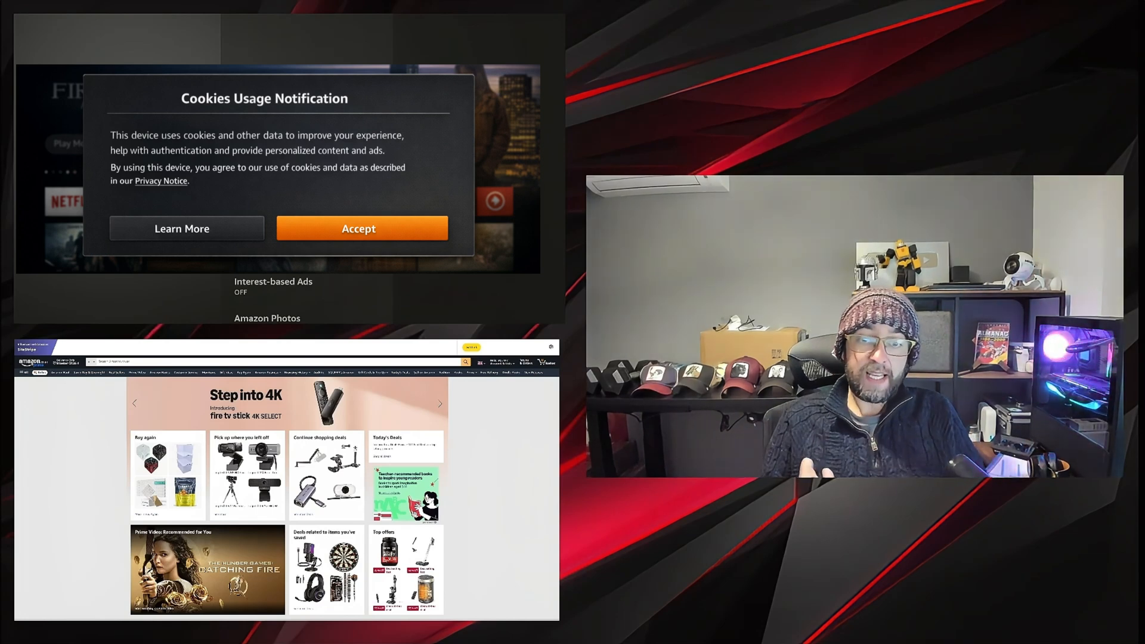
Close the Cookies Usage Notification and return to the Privacy Settings list.
{"action": "left_click", "coordinate": [358, 228]}
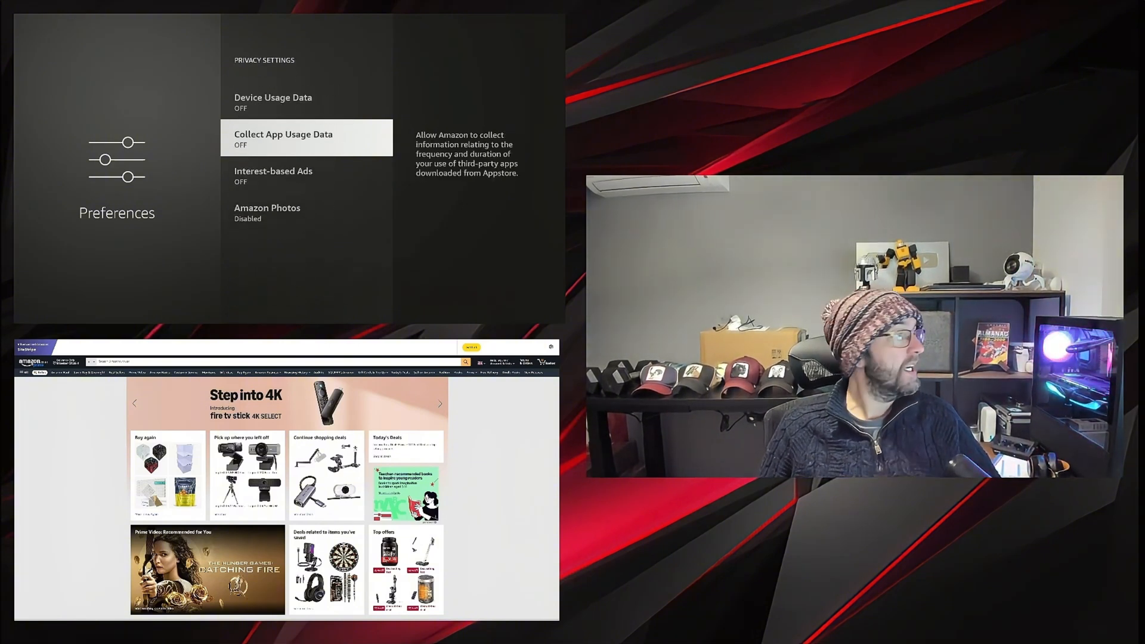
{"action": "scroll", "scroll_direction": "up", "scroll_amount": 3}
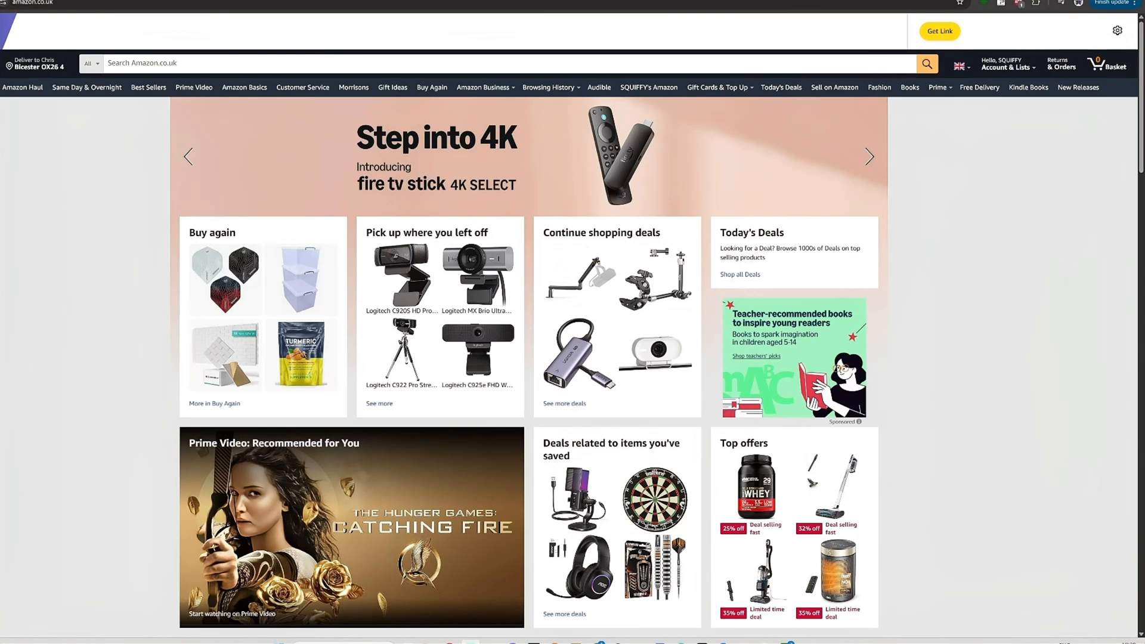
Go via Account & Lists > Manage Your Content and Devices > Devices to Amazon Devices Privacy.
{"action": "left_click", "coordinate": [1008, 65]}
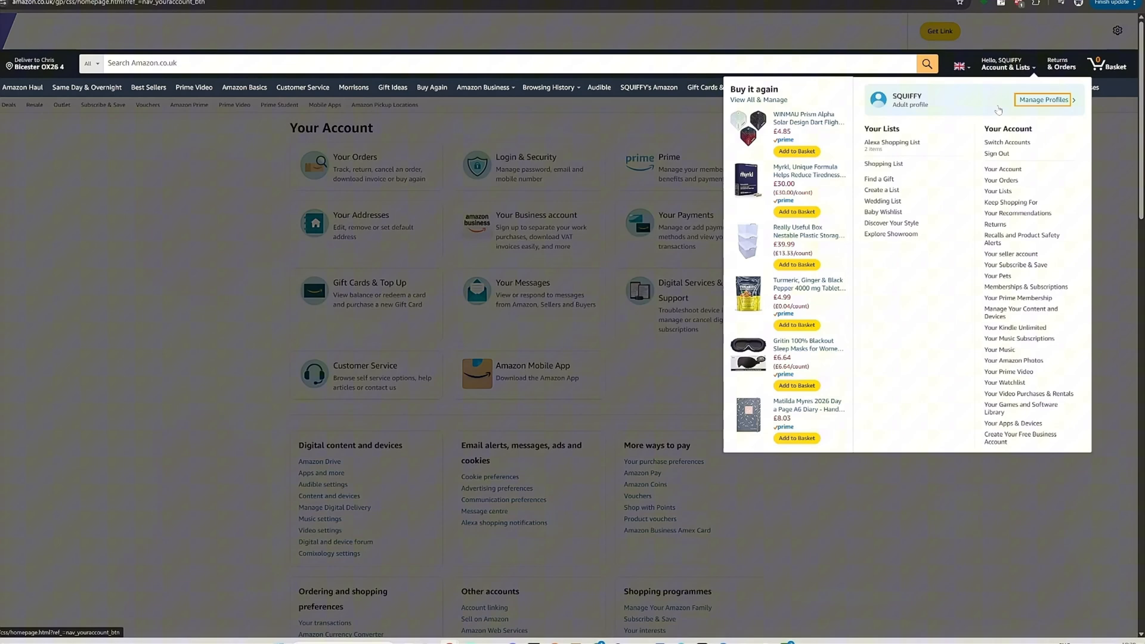
{"action": "mouse_move", "coordinate": [1025, 286]}
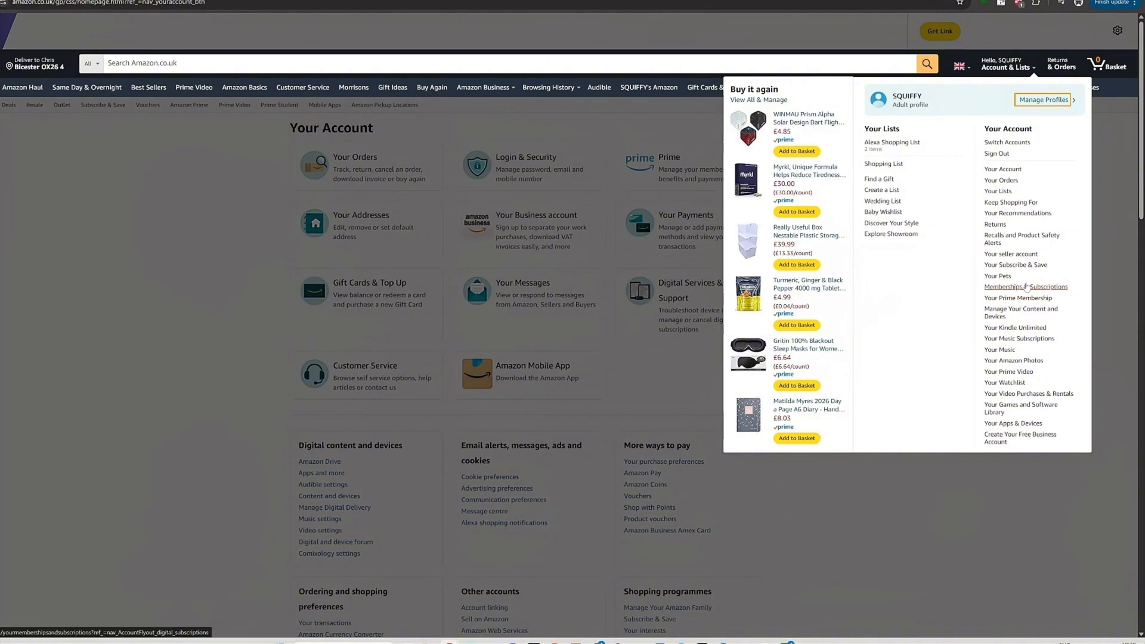
{"action": "mouse_move", "coordinate": [1021, 312]}
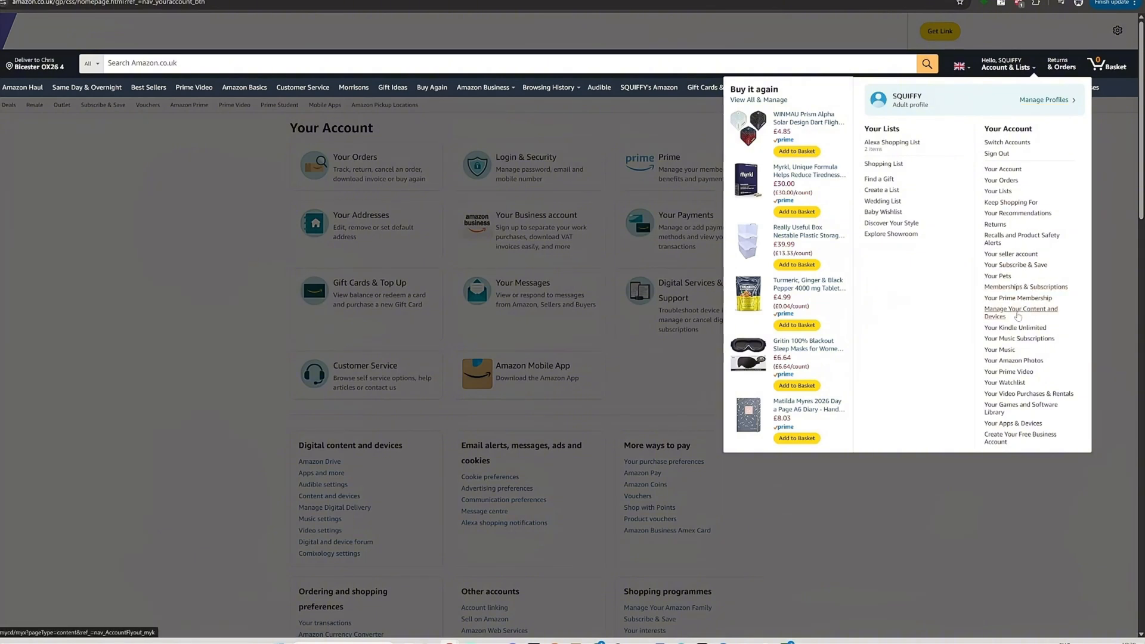
{"action": "left_click", "coordinate": [1021, 312]}
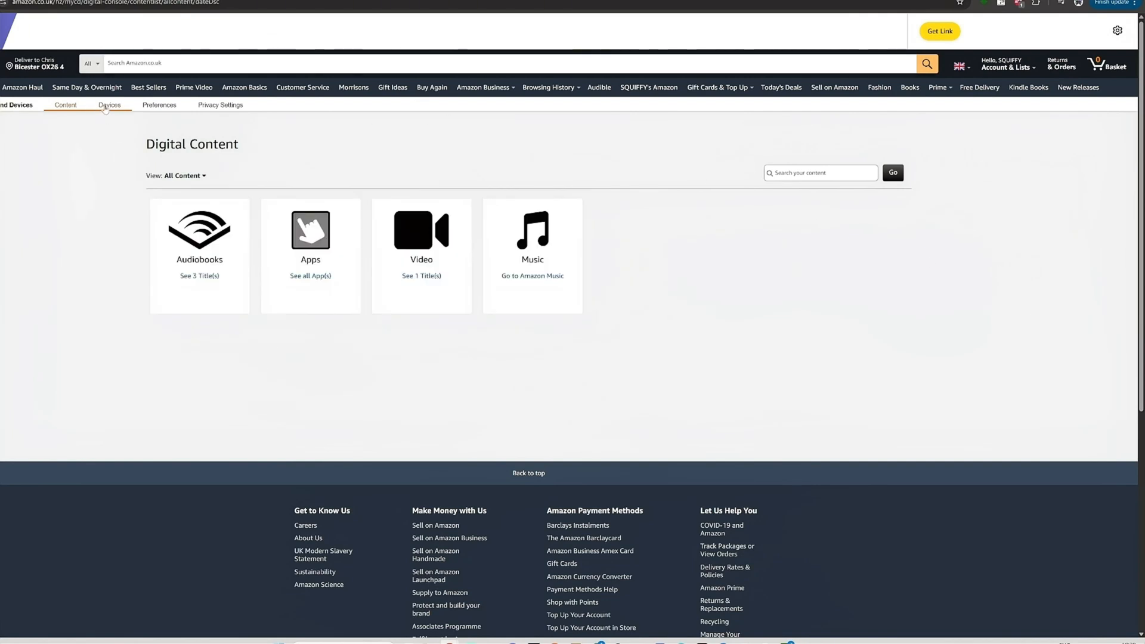
{"action": "left_click", "coordinate": [108, 105]}
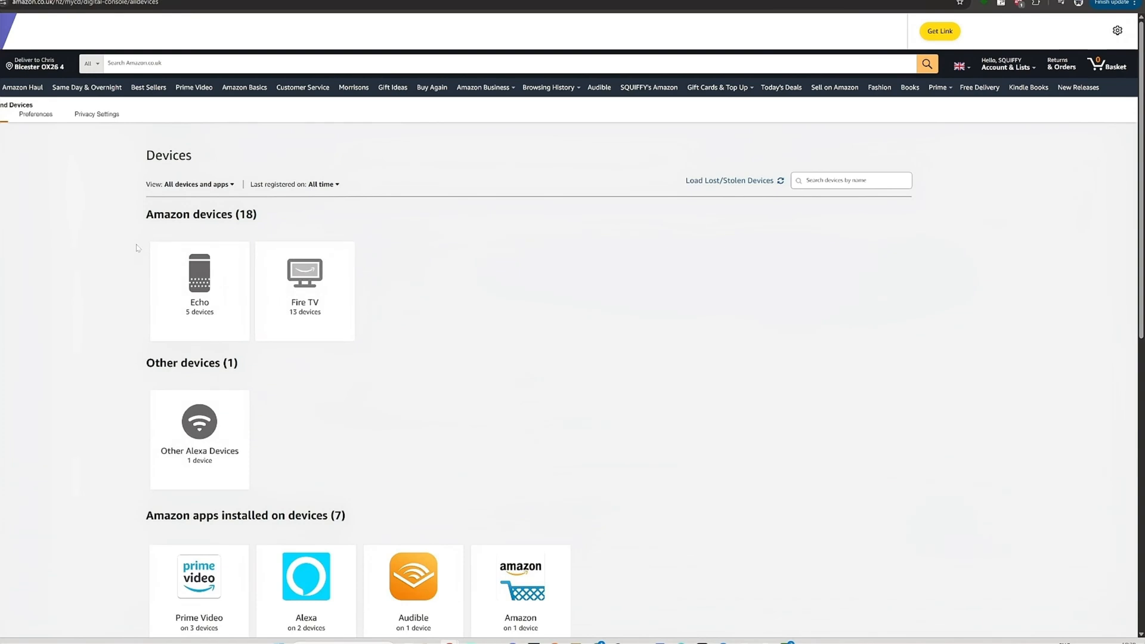
{"action": "mouse_move", "coordinate": [276, 305]}
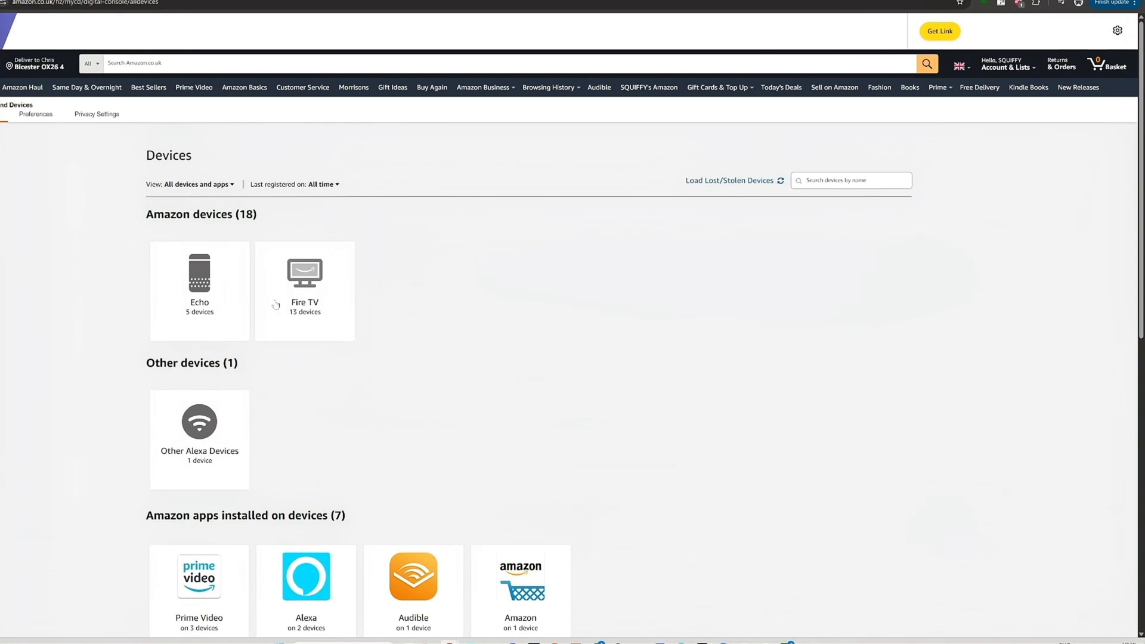
{"action": "left_click", "coordinate": [95, 114]}
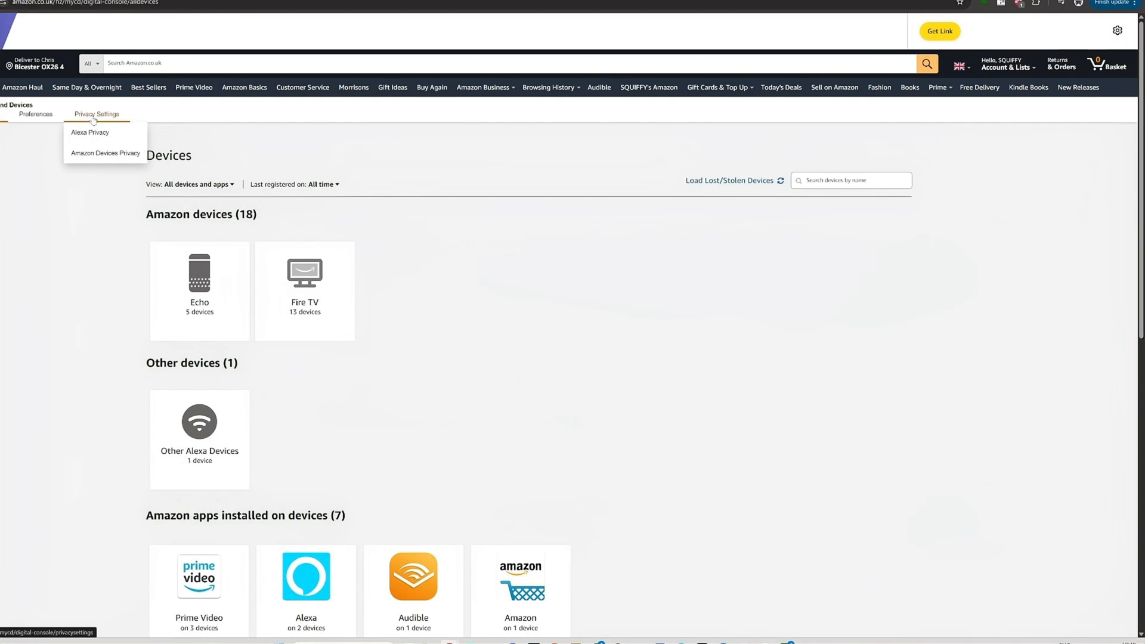
{"action": "left_click", "coordinate": [105, 153]}
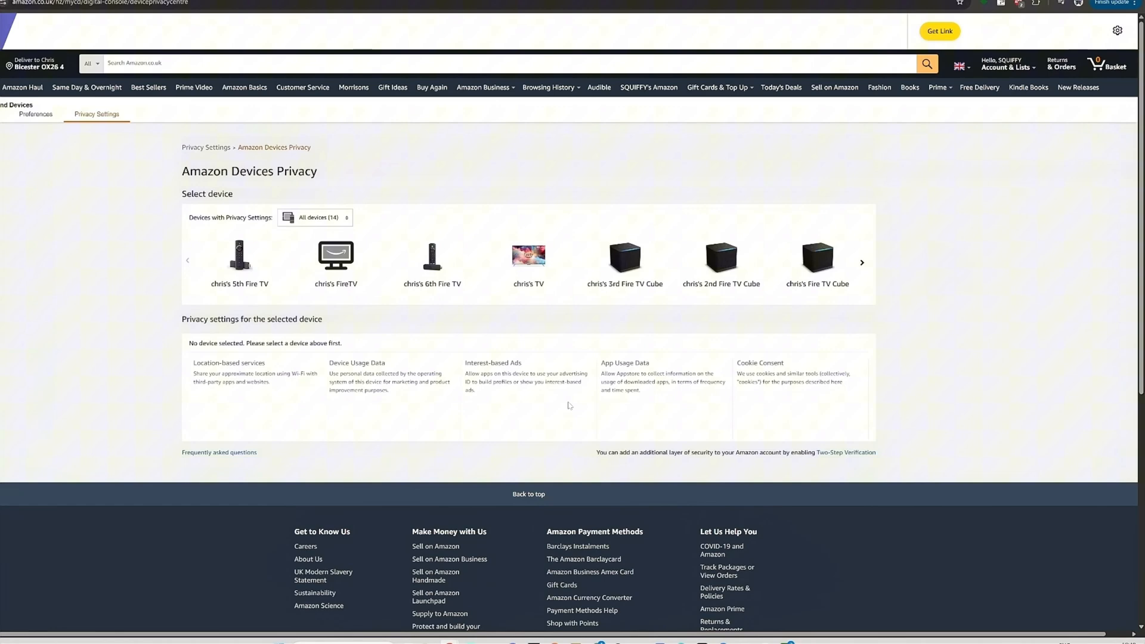
{"action": "mouse_move", "coordinate": [569, 404]}
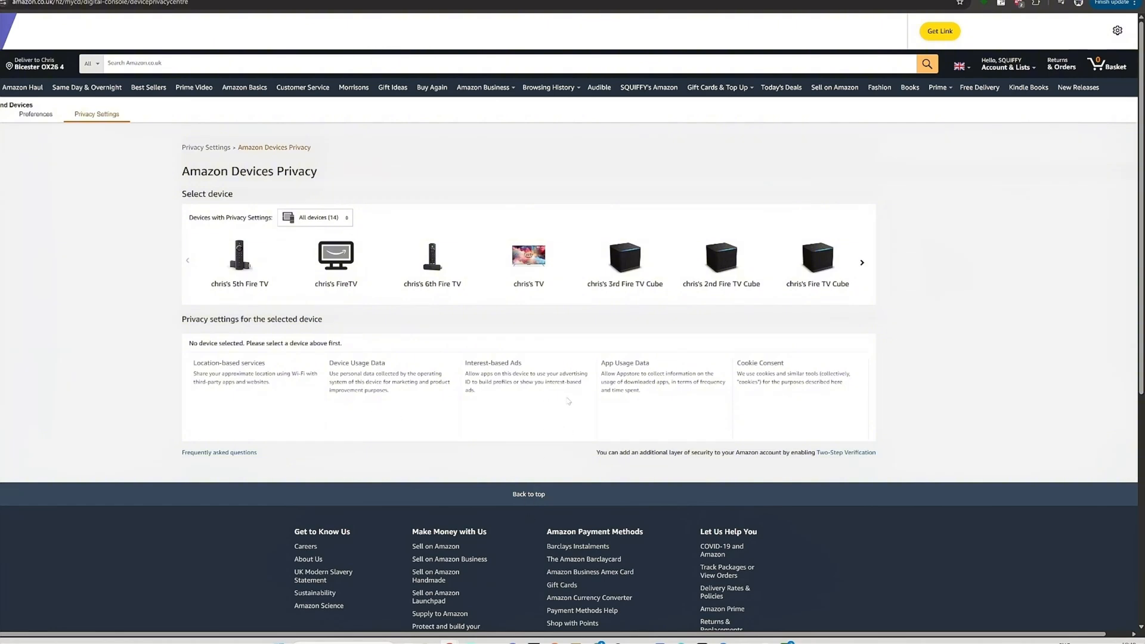
{"action": "mouse_move", "coordinate": [563, 401]}
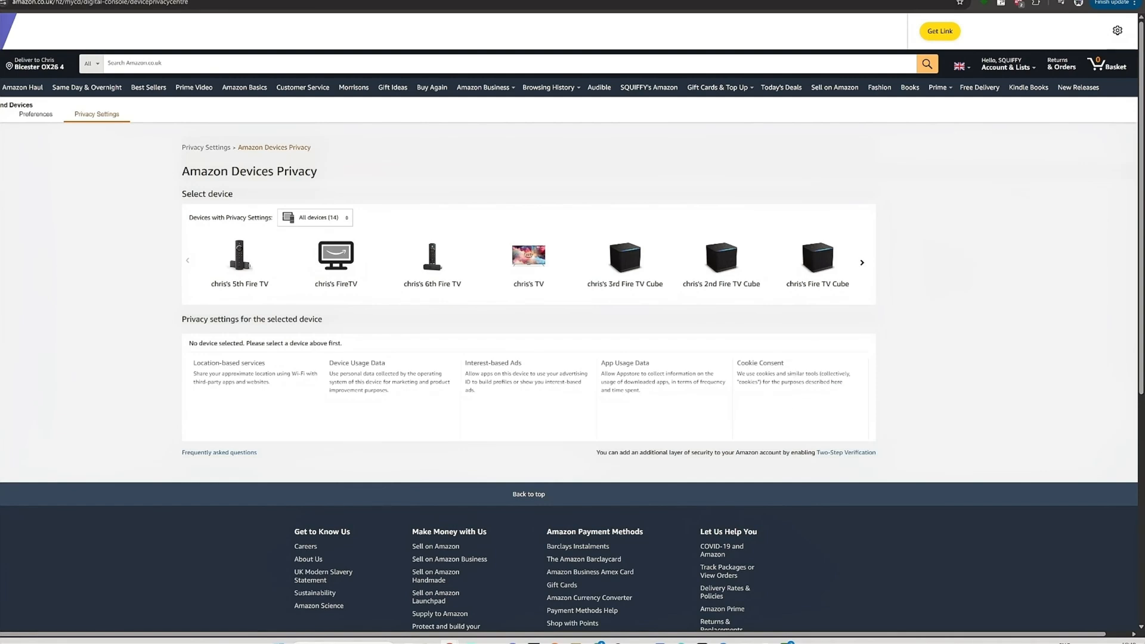
Turn off all four privacy options, including Cookie Consent, for the 4th and 3rd Fire TVs.
{"action": "left_click", "coordinate": [238, 257]}
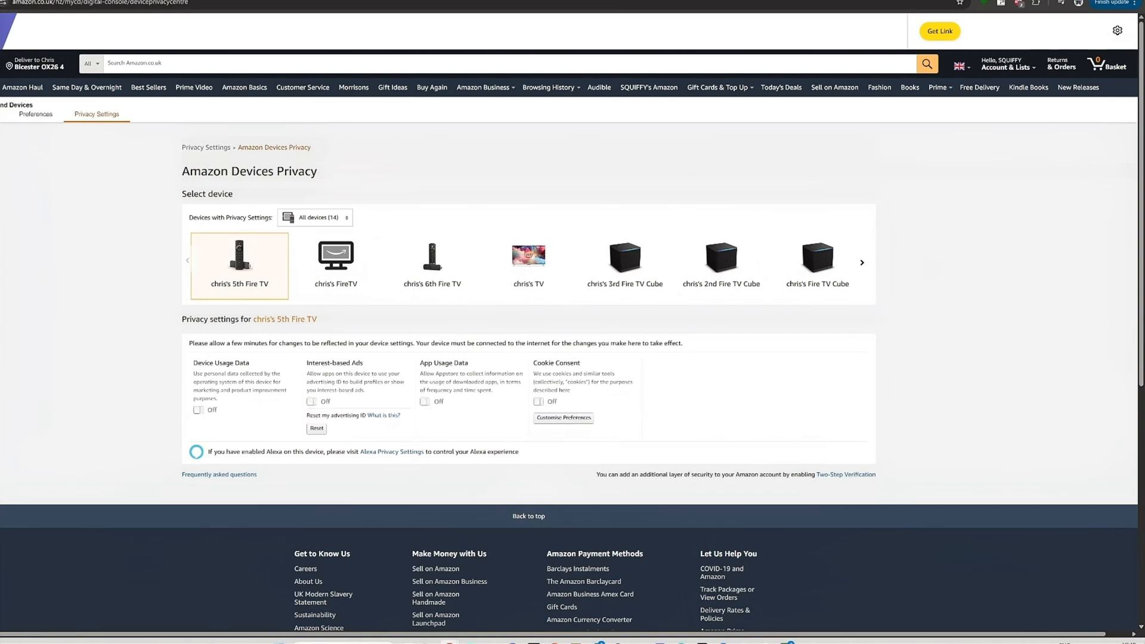
{"action": "left_click", "coordinate": [861, 262]}
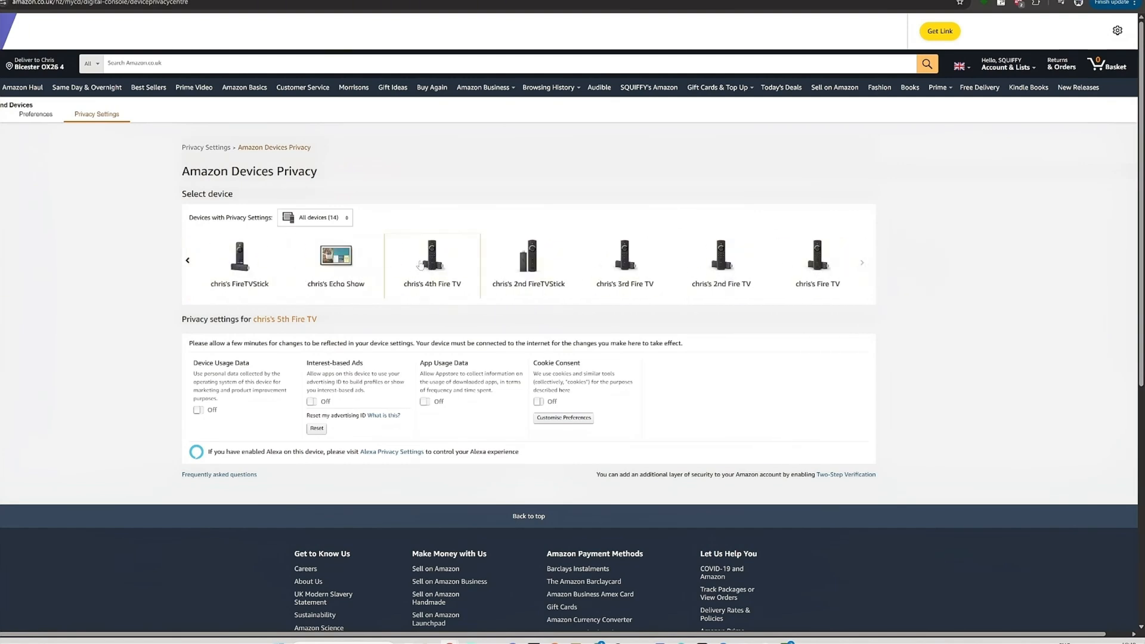
{"action": "left_click", "coordinate": [432, 261]}
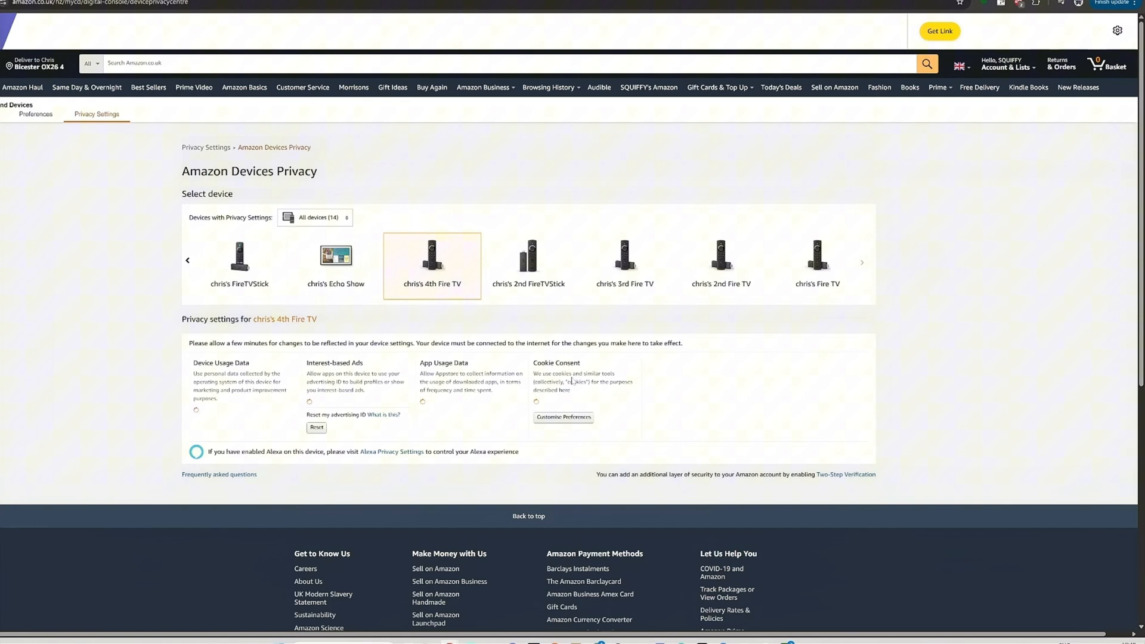
{"action": "mouse_move", "coordinate": [572, 381]}
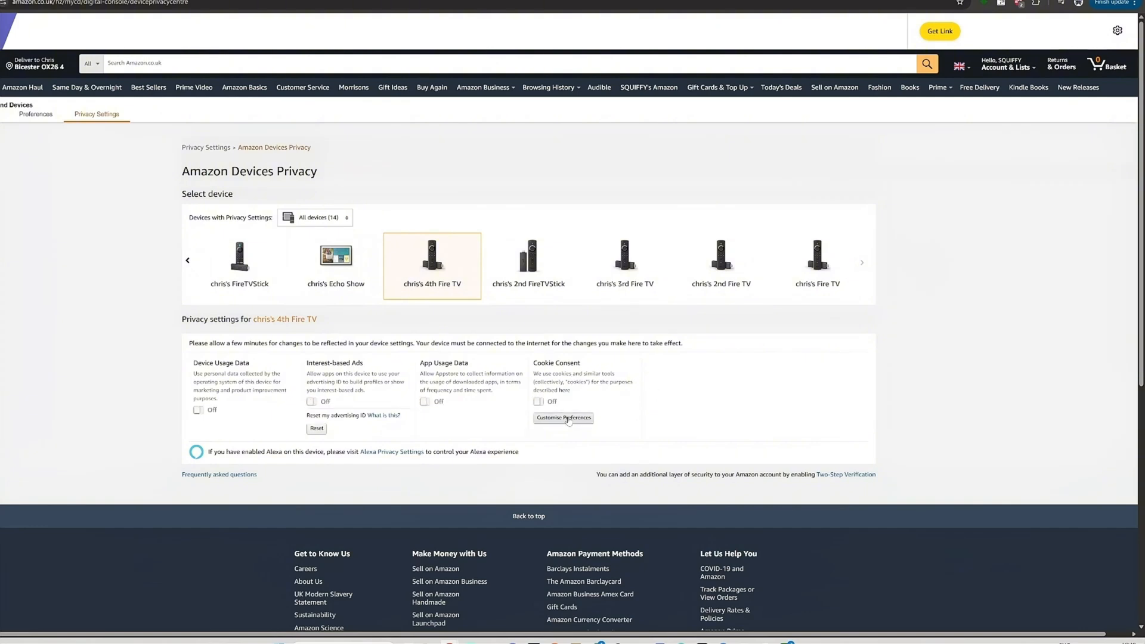
{"action": "mouse_move", "coordinate": [547, 363]}
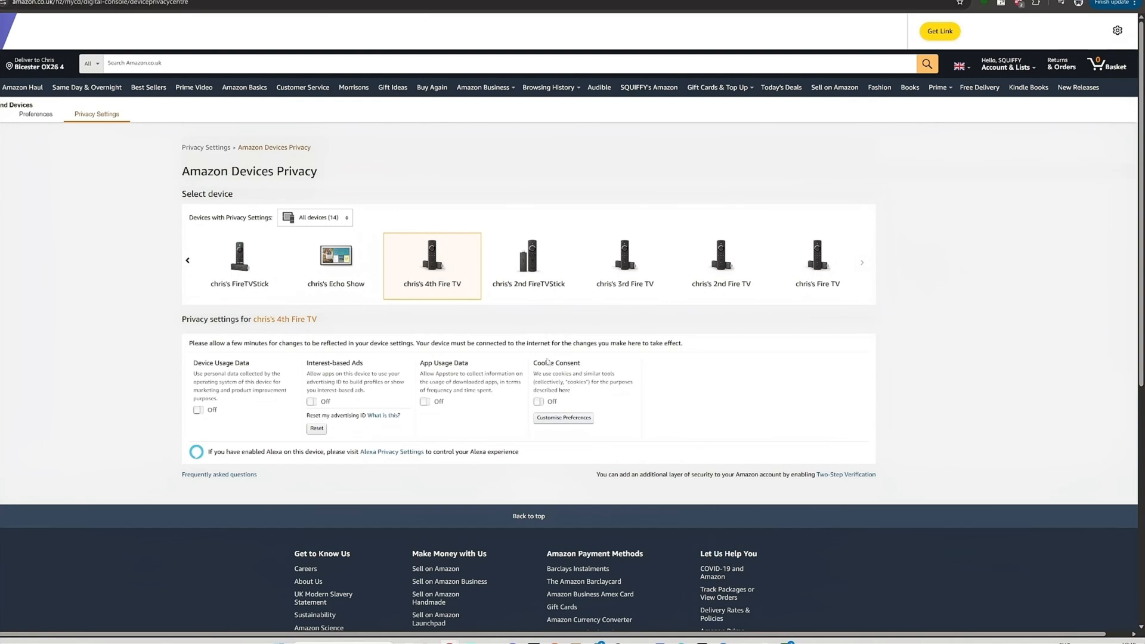
{"action": "left_click", "coordinate": [625, 260]}
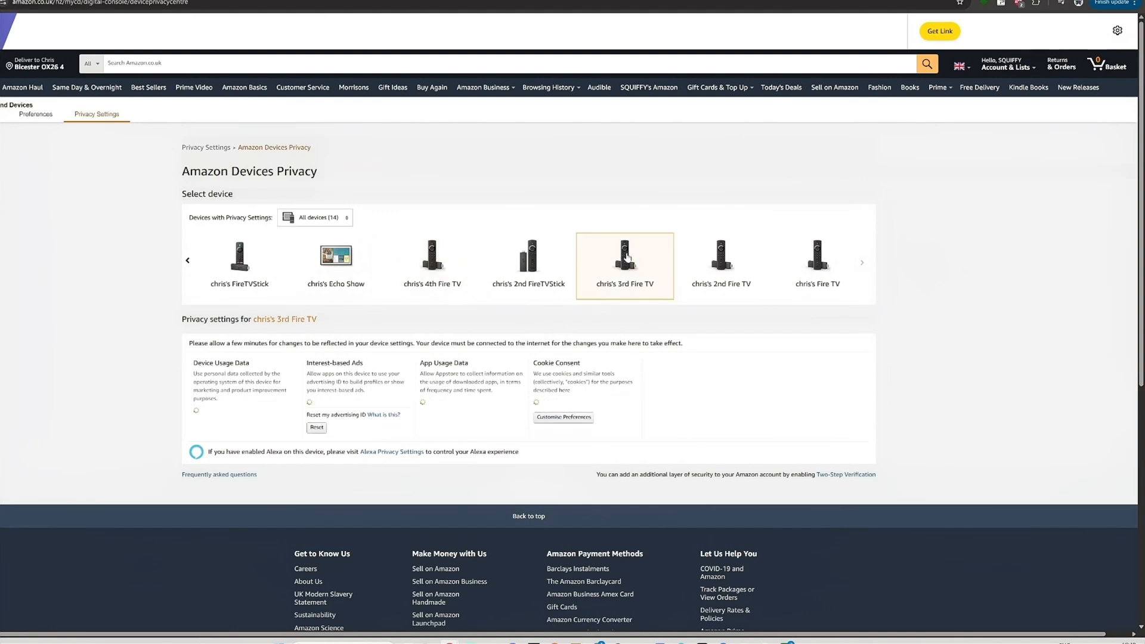
{"action": "mouse_move", "coordinate": [626, 248]}
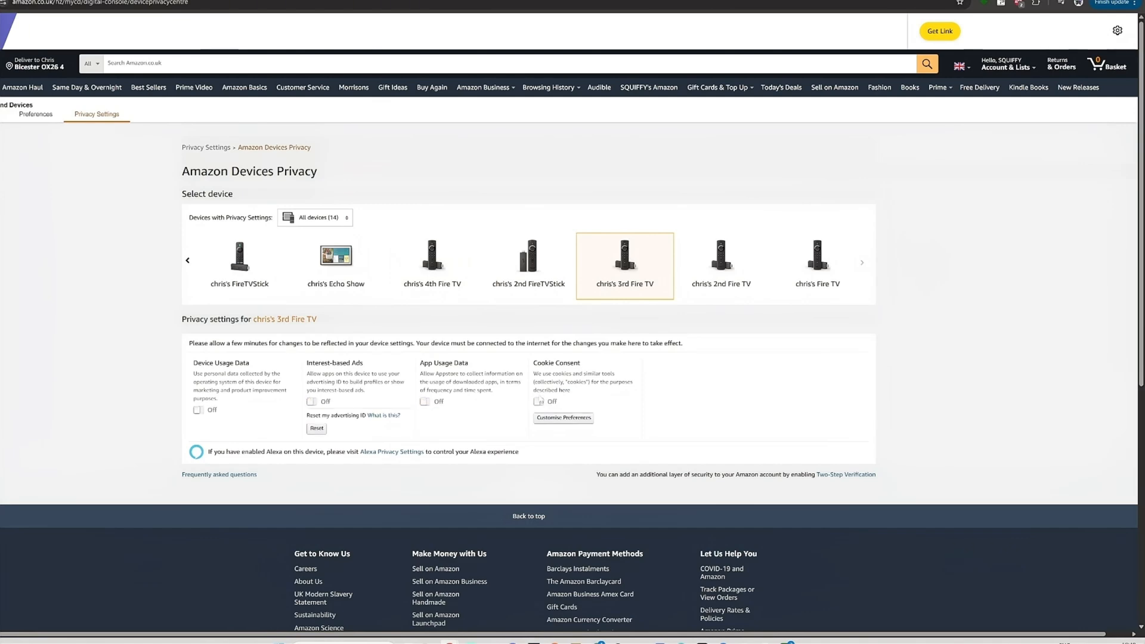
{"action": "mouse_move", "coordinate": [460, 147]}
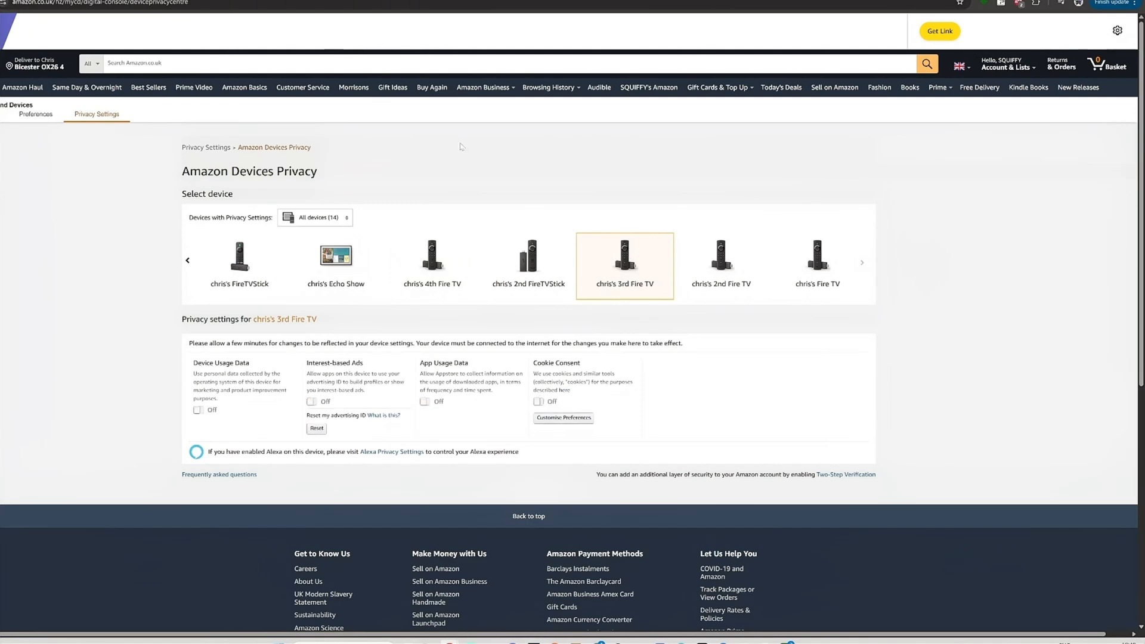
{"action": "left_click", "coordinate": [1008, 63]}
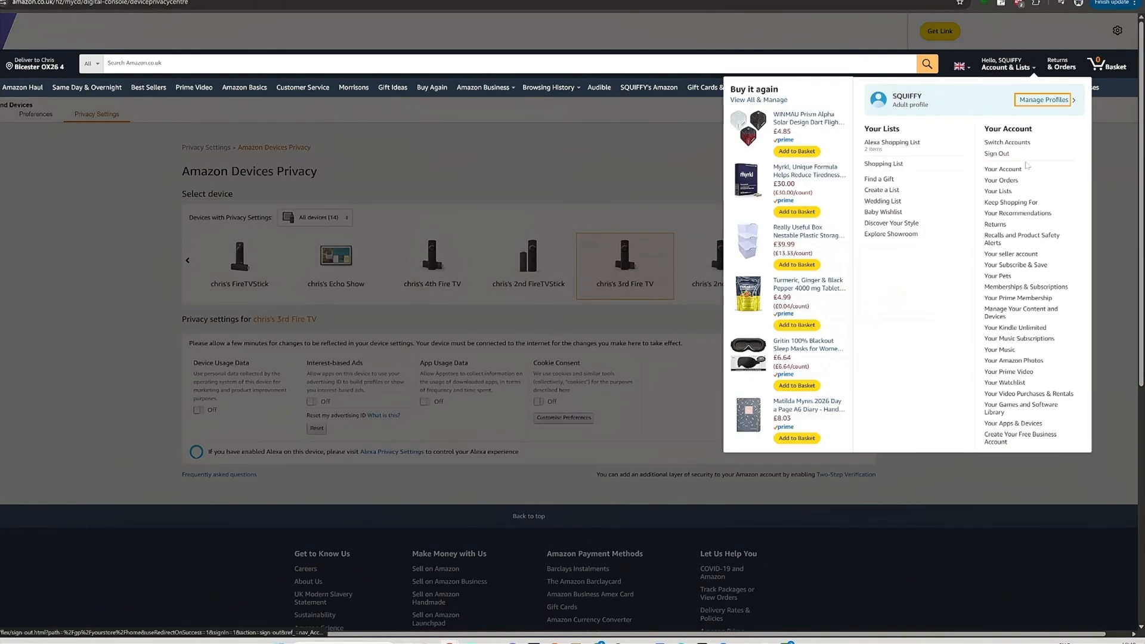
{"action": "mouse_move", "coordinate": [1021, 312]}
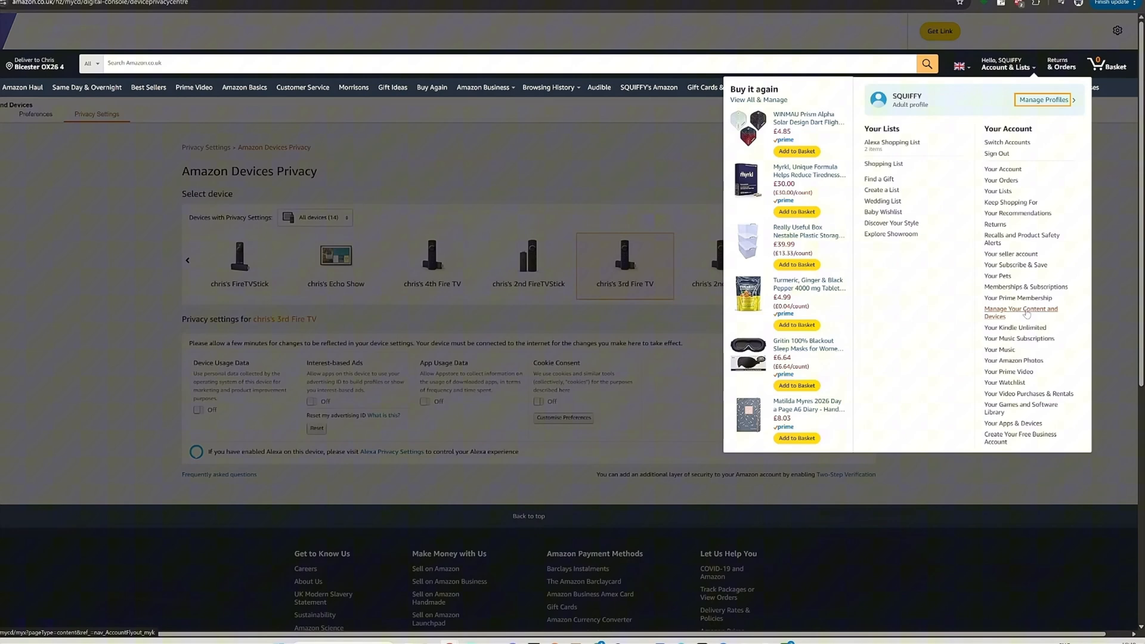
Reopen Amazon Devices Privacy and view the 3rd and 2nd Fire TV Cubes' privacy settings.
{"action": "left_click", "coordinate": [1021, 312]}
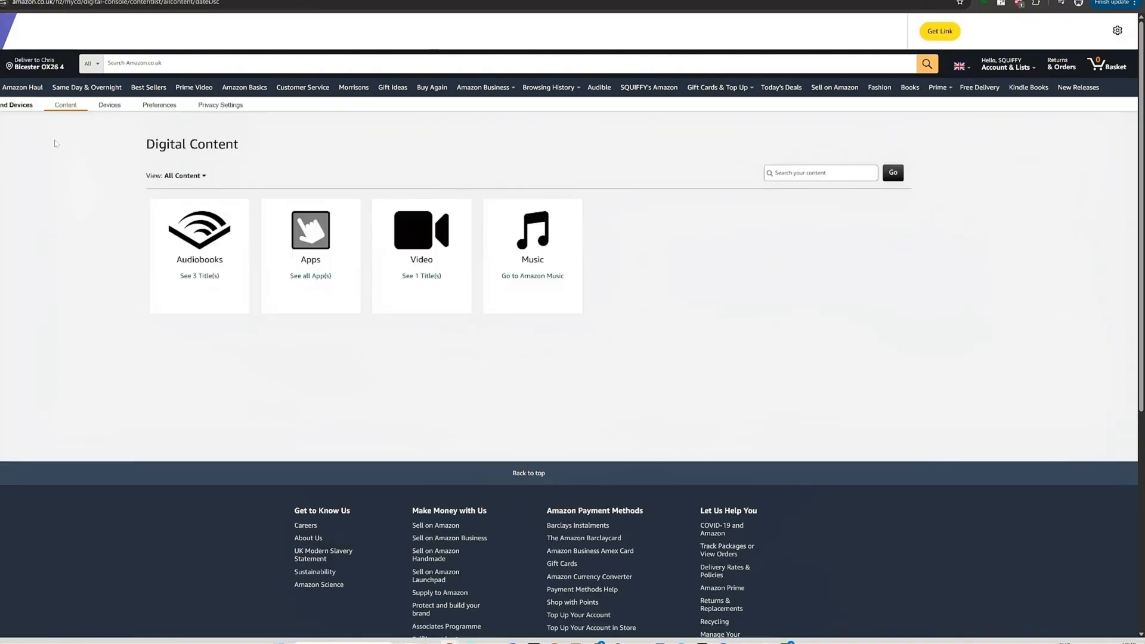
{"action": "left_click", "coordinate": [220, 104]}
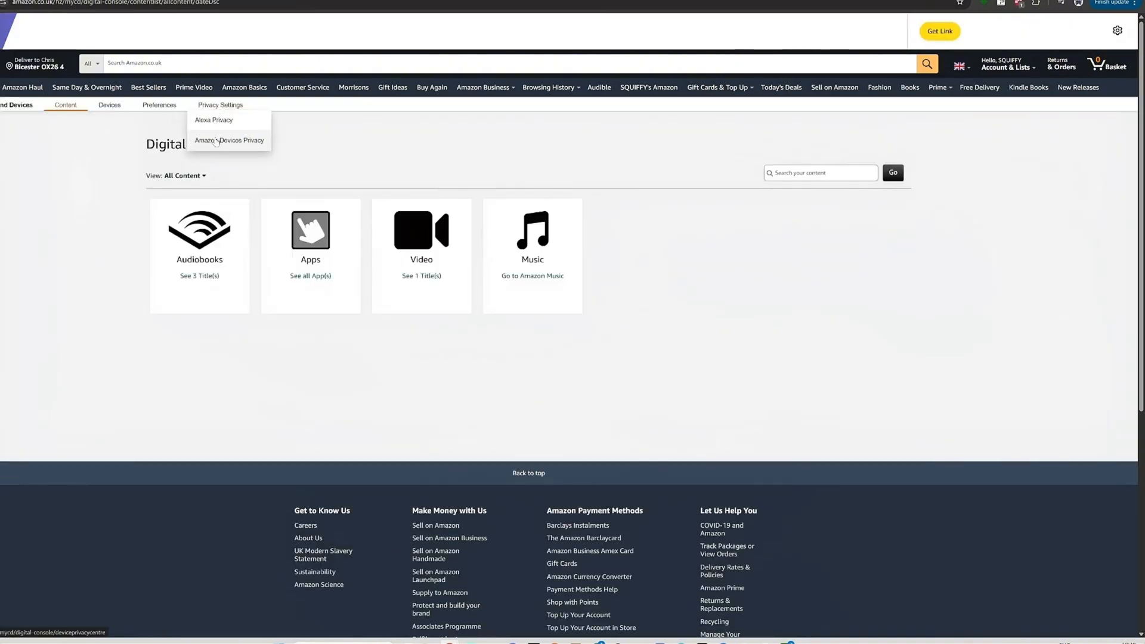
{"action": "left_click", "coordinate": [229, 140]}
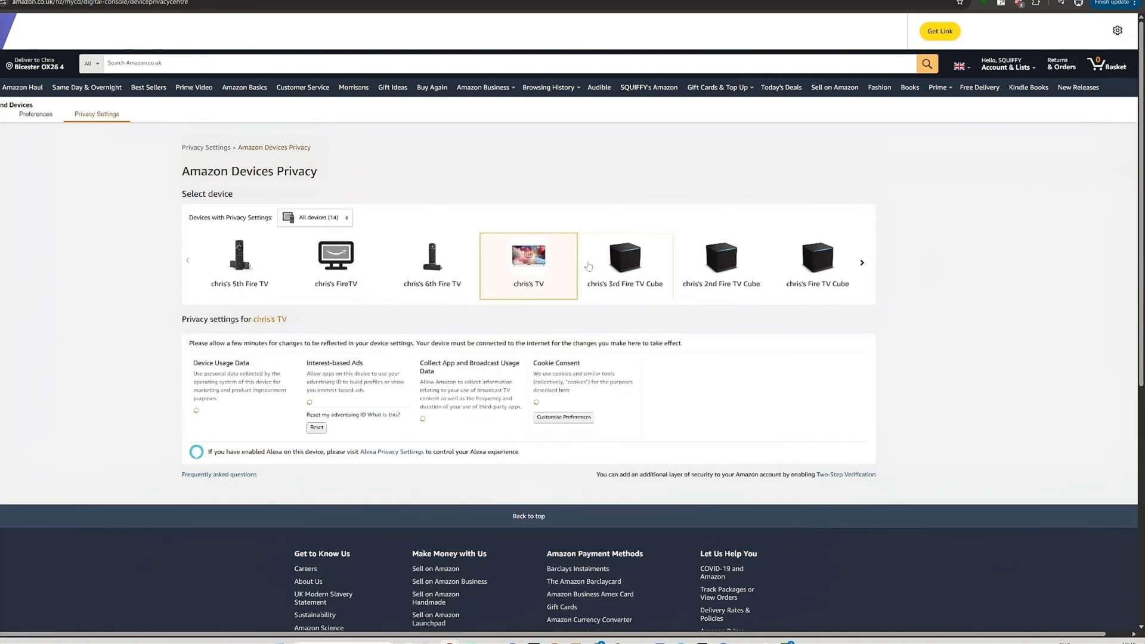
{"action": "left_click", "coordinate": [624, 259]}
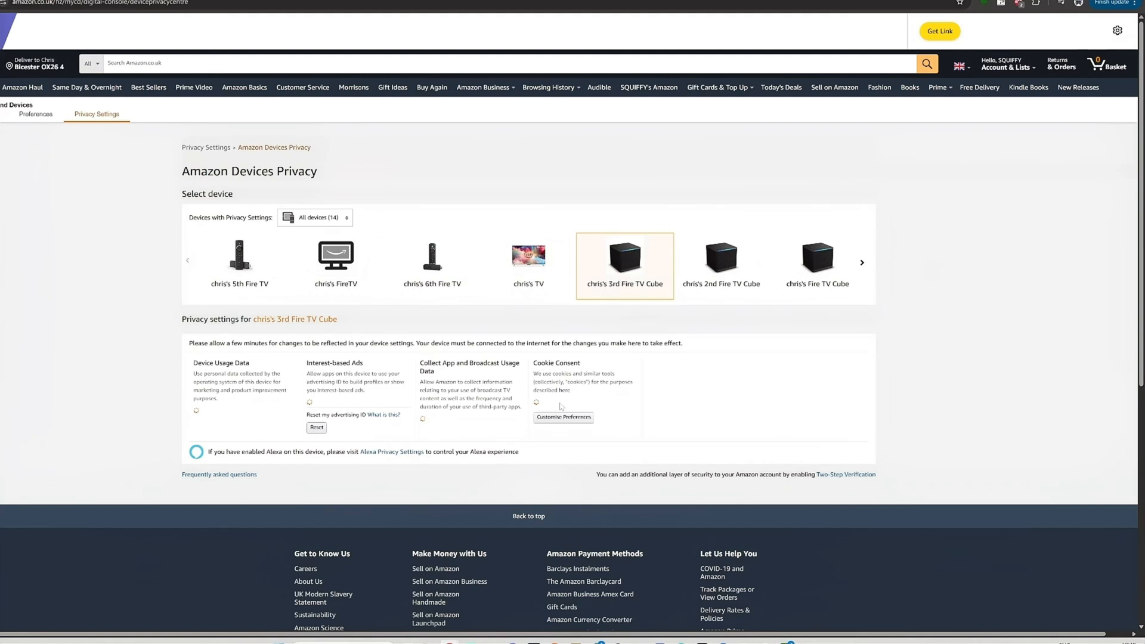
{"action": "mouse_move", "coordinate": [560, 406]}
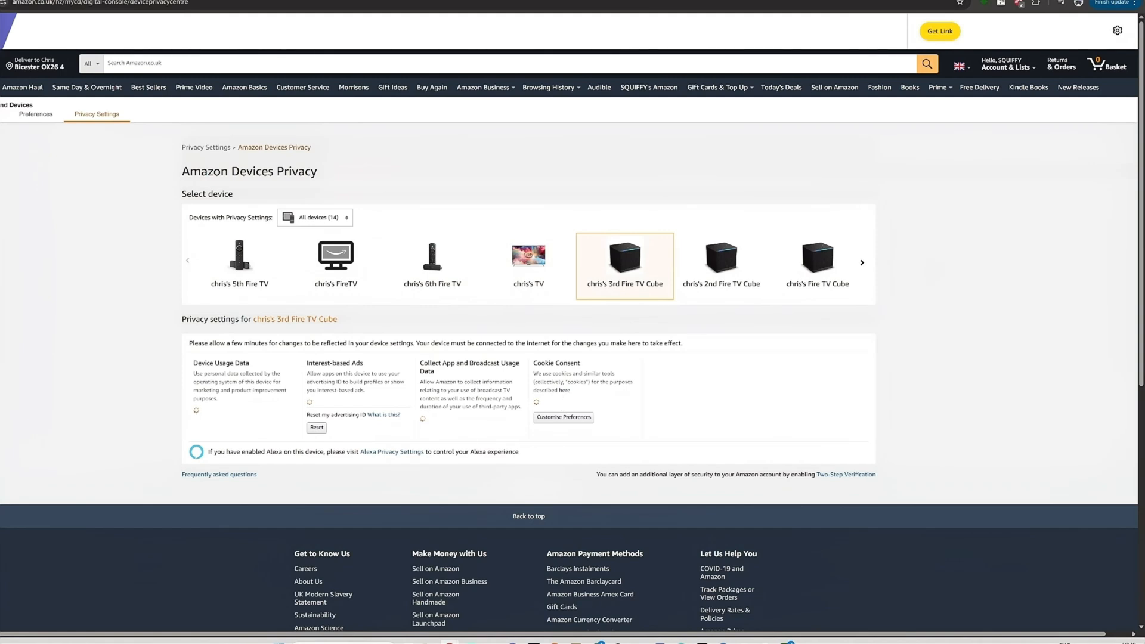
{"action": "left_click", "coordinate": [721, 257]}
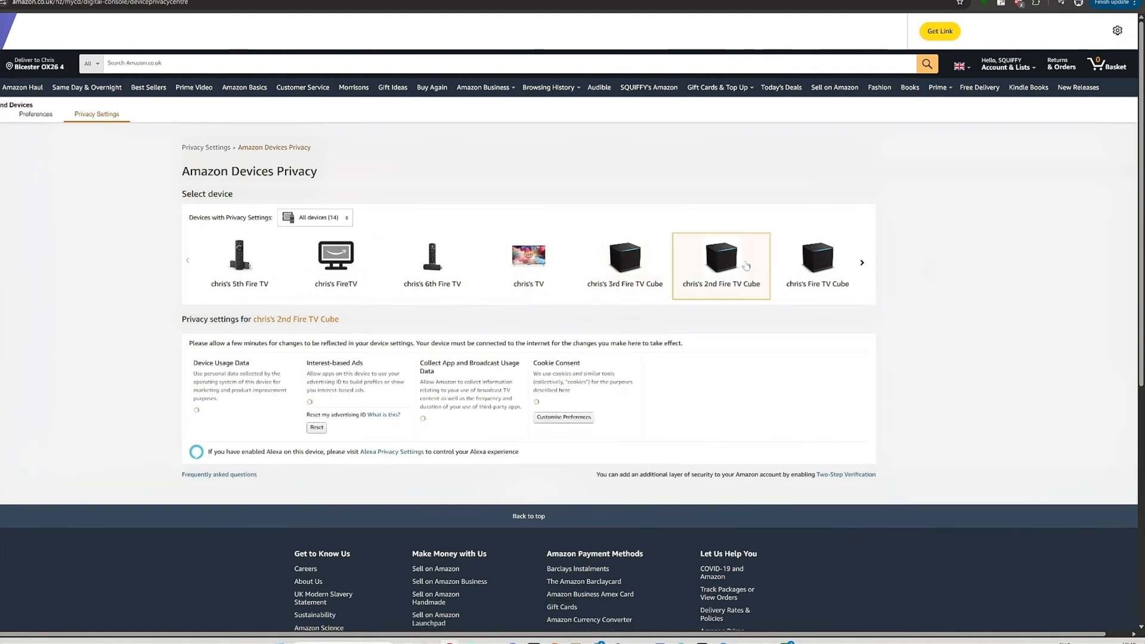
{"action": "mouse_move", "coordinate": [750, 317]}
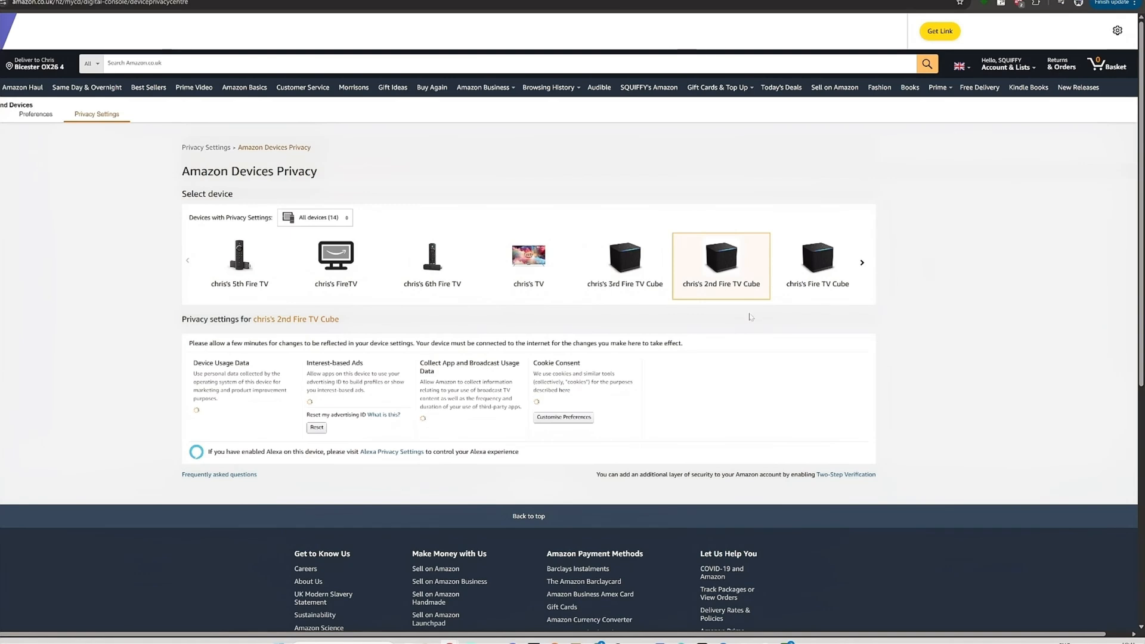
{"action": "mouse_move", "coordinate": [981, 383]}
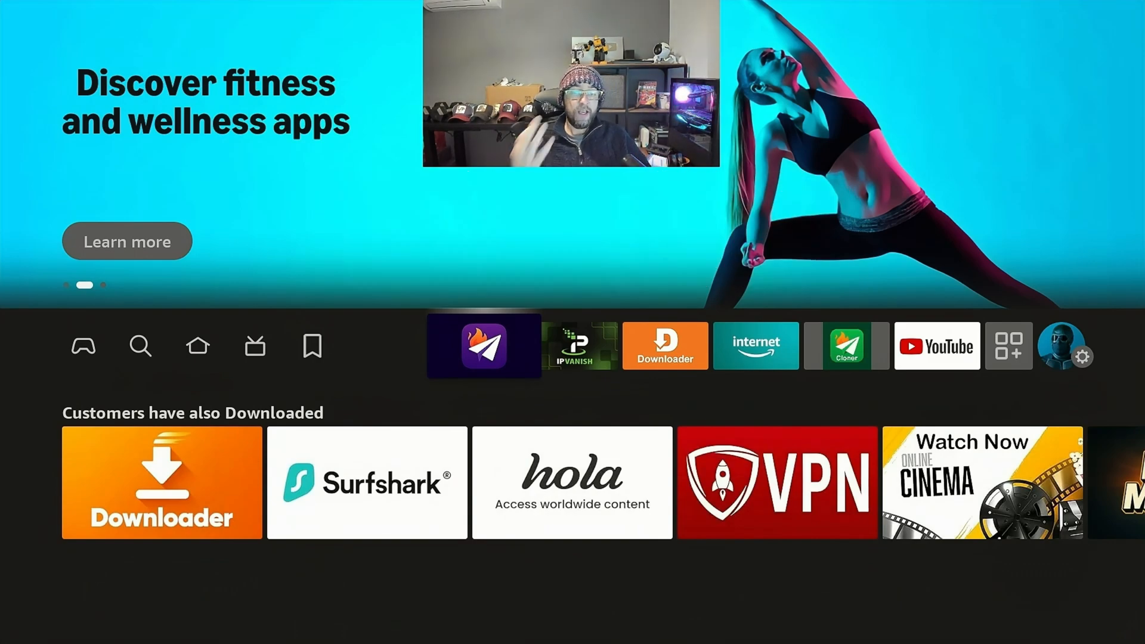
Search Find for 'Fi', pick the Firesend suggestion, and launch the FireSend app.
{"action": "left_click", "coordinate": [140, 346]}
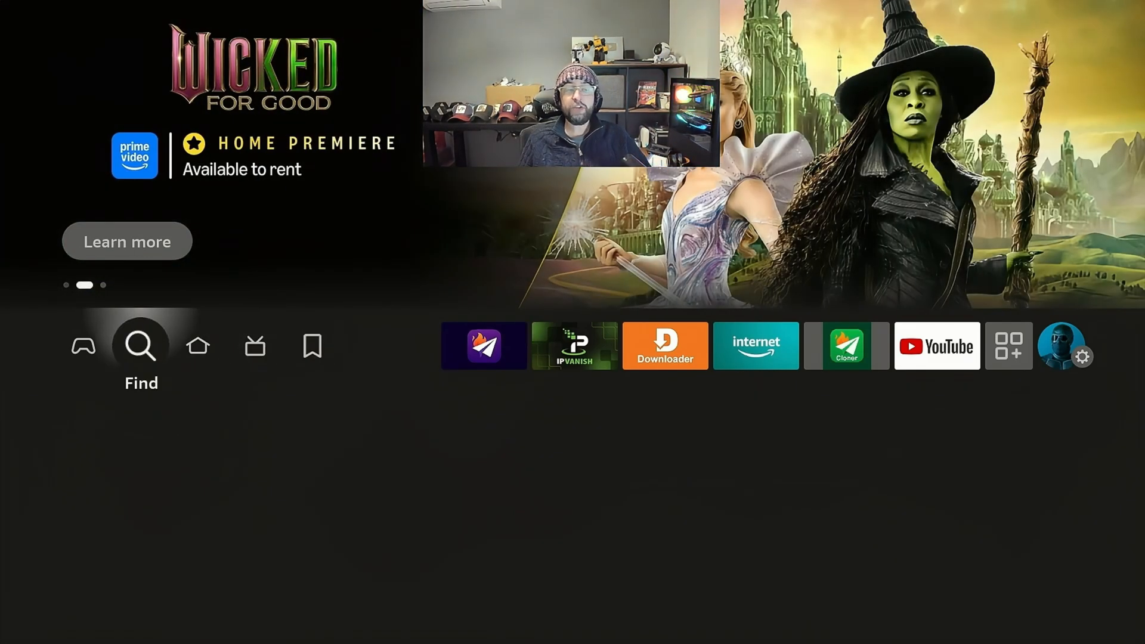
{"action": "left_click", "coordinate": [140, 346]}
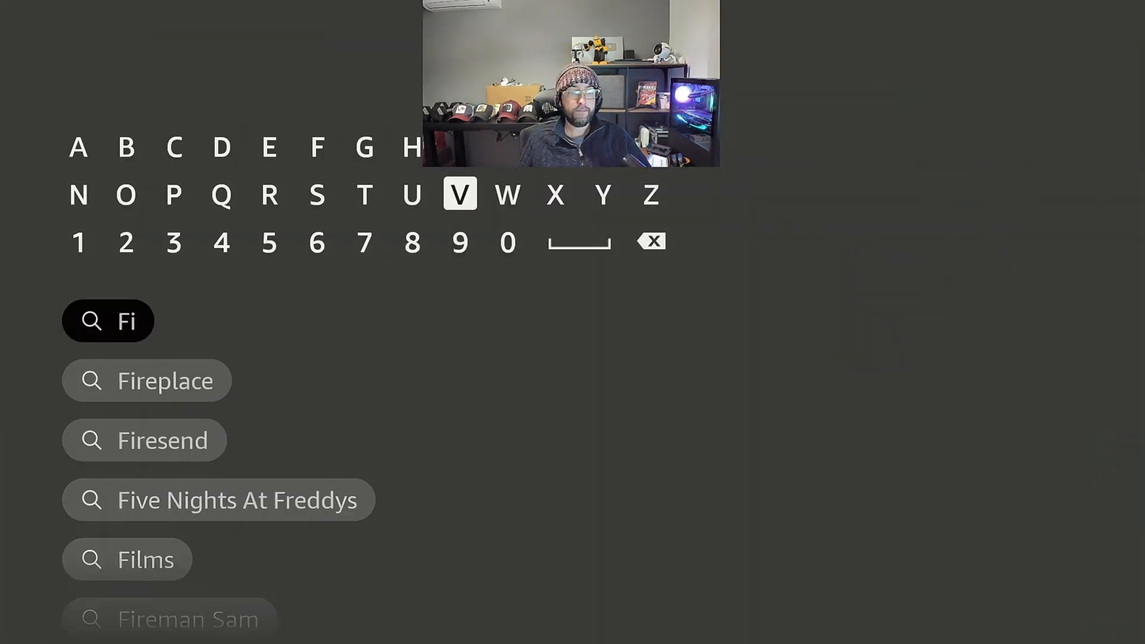
{"action": "left_click", "coordinate": [162, 440]}
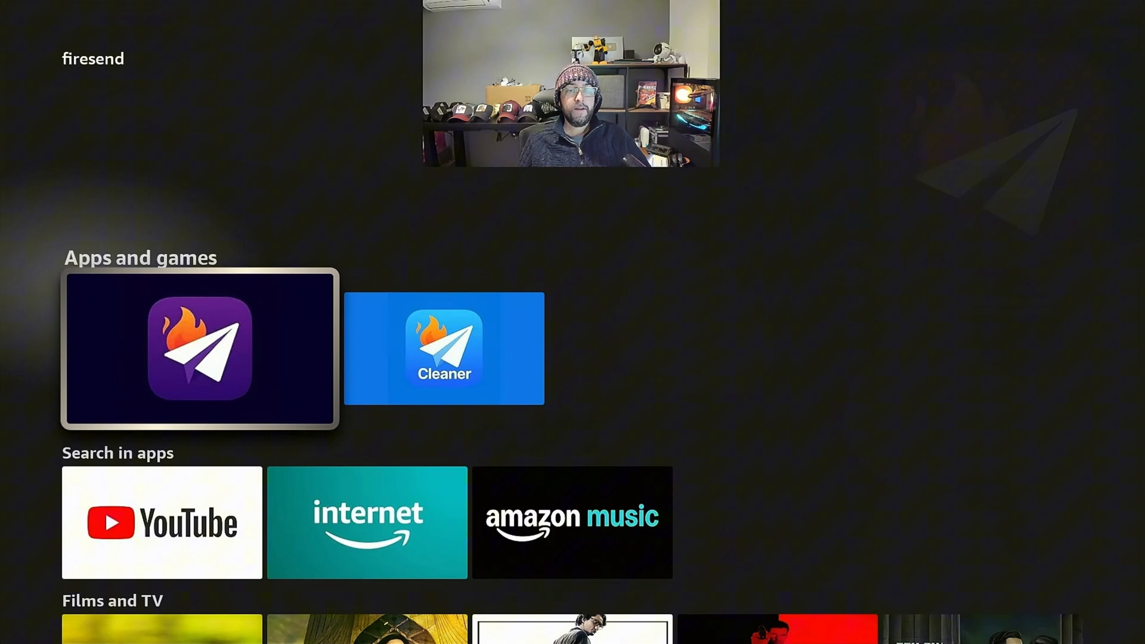
{"action": "left_click", "coordinate": [199, 349]}
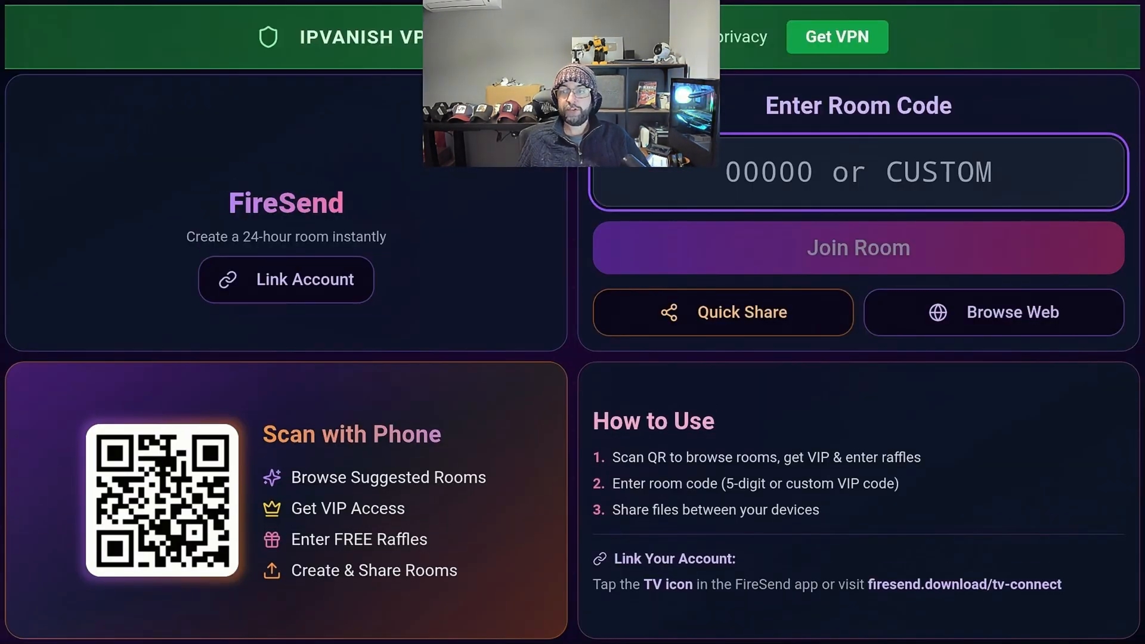
Search 'amazon' in FireSend's web browser and open the Amazon.co.uk Official Site result.
{"action": "left_click", "coordinate": [993, 312]}
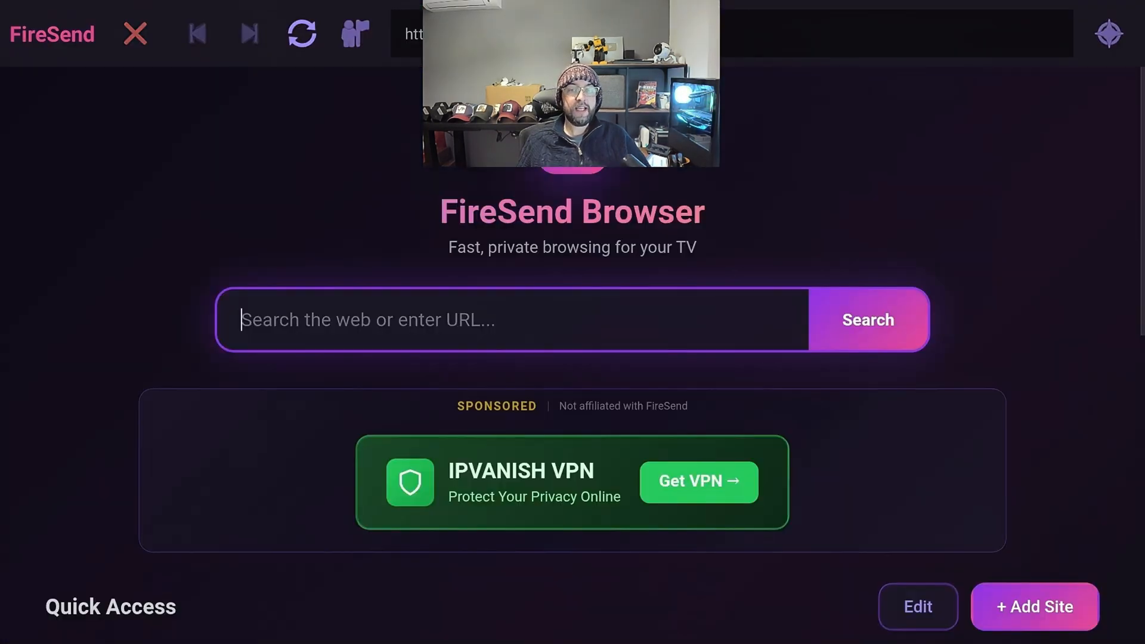
{"action": "scroll", "scroll_direction": "down", "scroll_amount": 3}
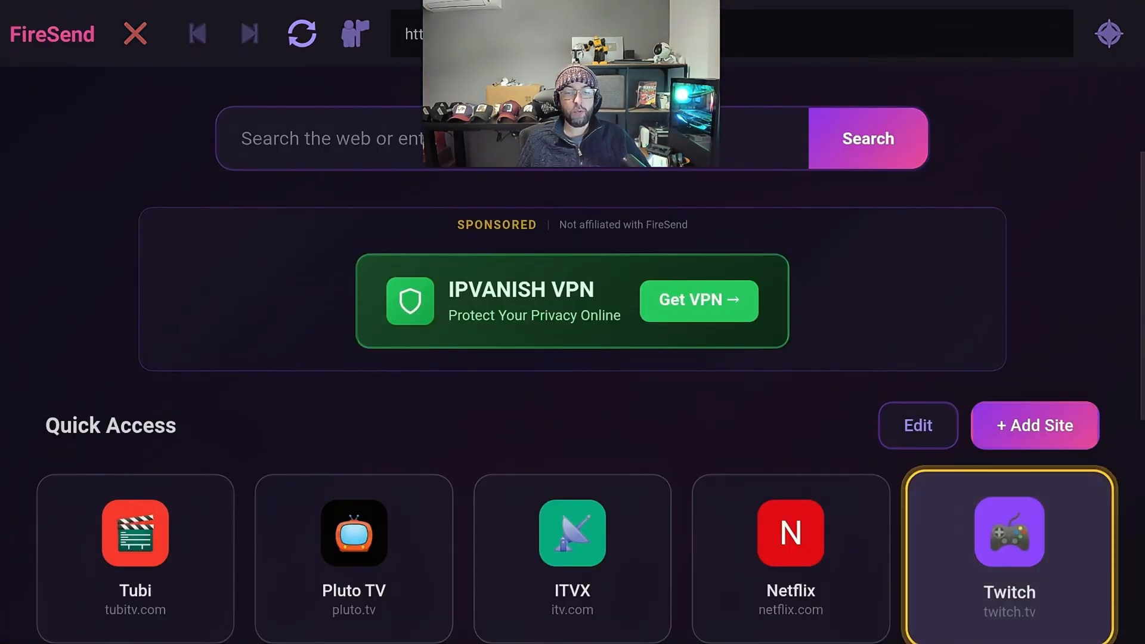
{"action": "scroll", "scroll_direction": "down", "scroll_amount": 3}
{"action": "type", "text": "amazon"}
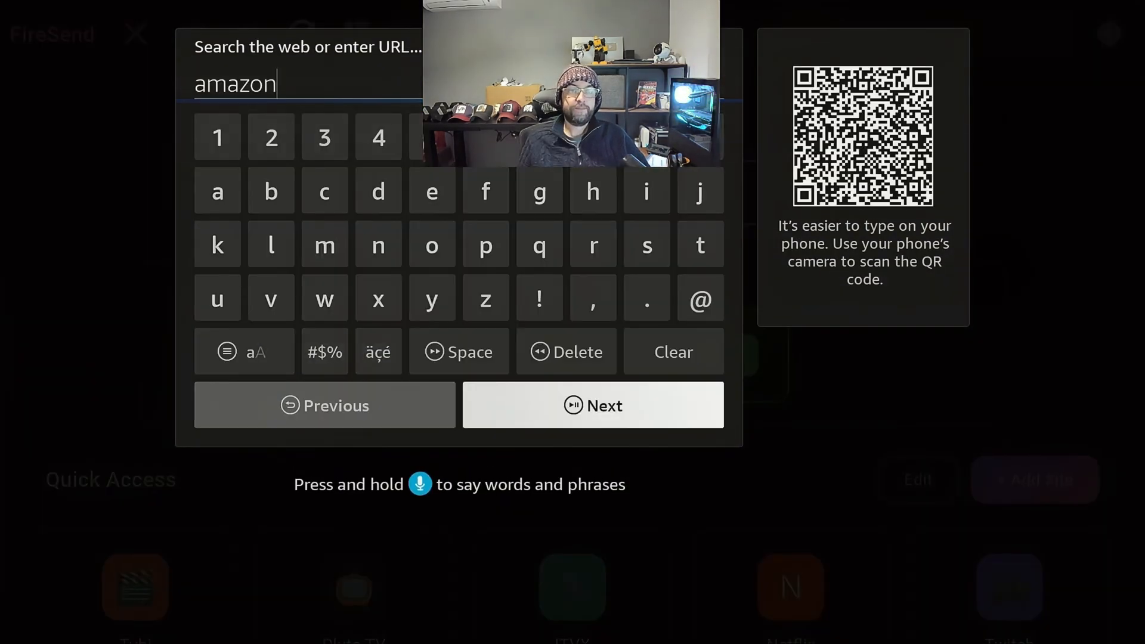
{"action": "left_click", "coordinate": [593, 406]}
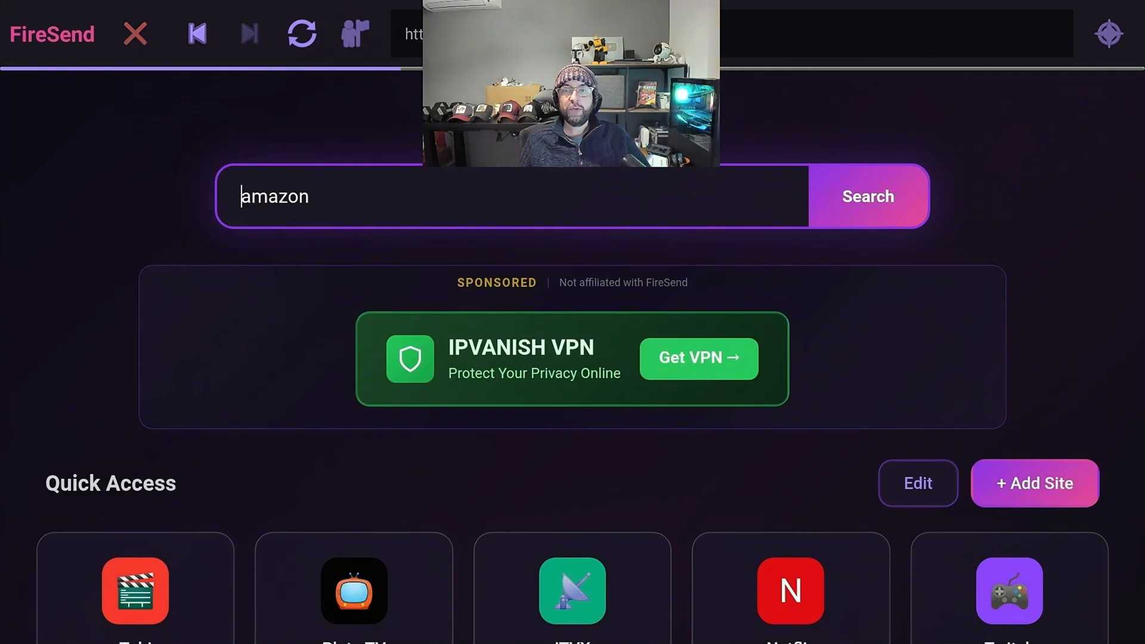
{"action": "left_click", "coordinate": [867, 197]}
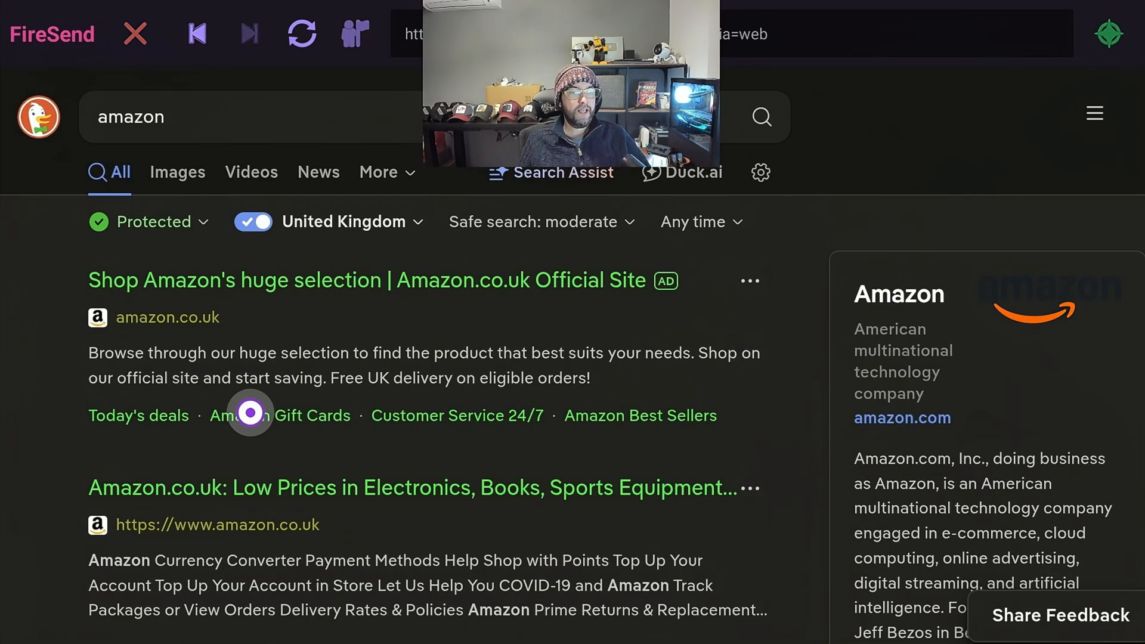
{"action": "left_click", "coordinate": [365, 283]}
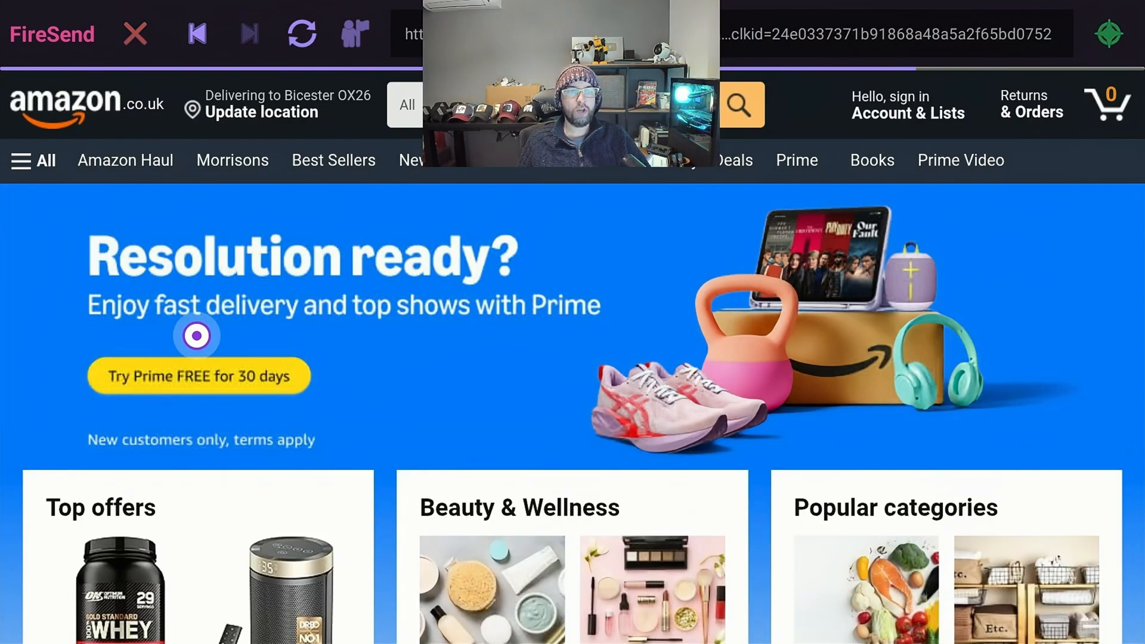
{"action": "mouse_move", "coordinate": [756, 363]}
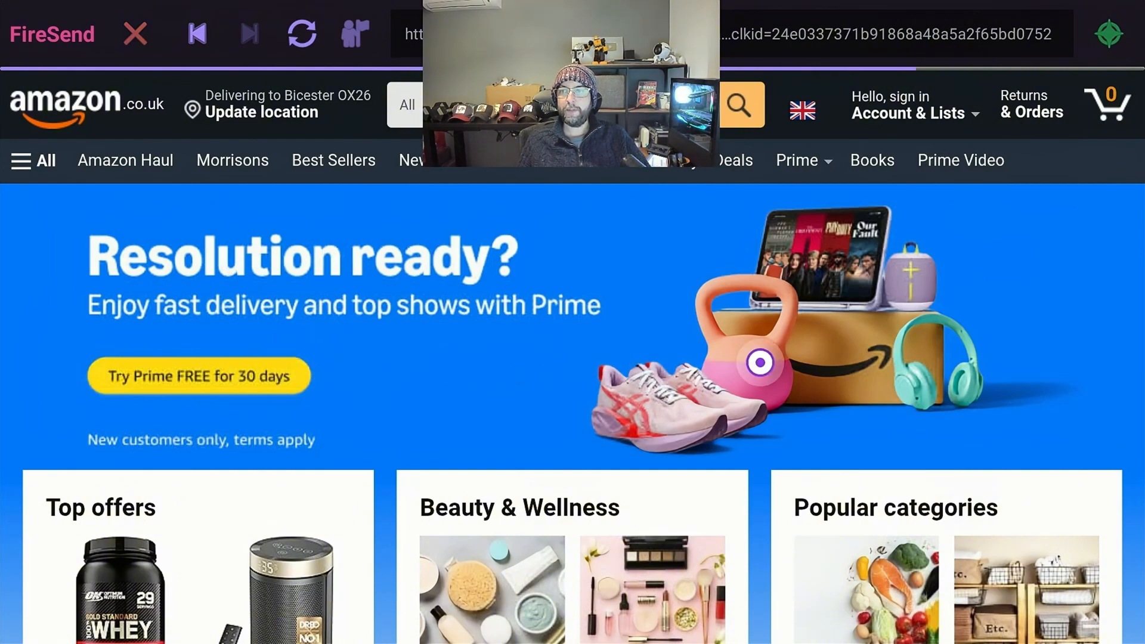